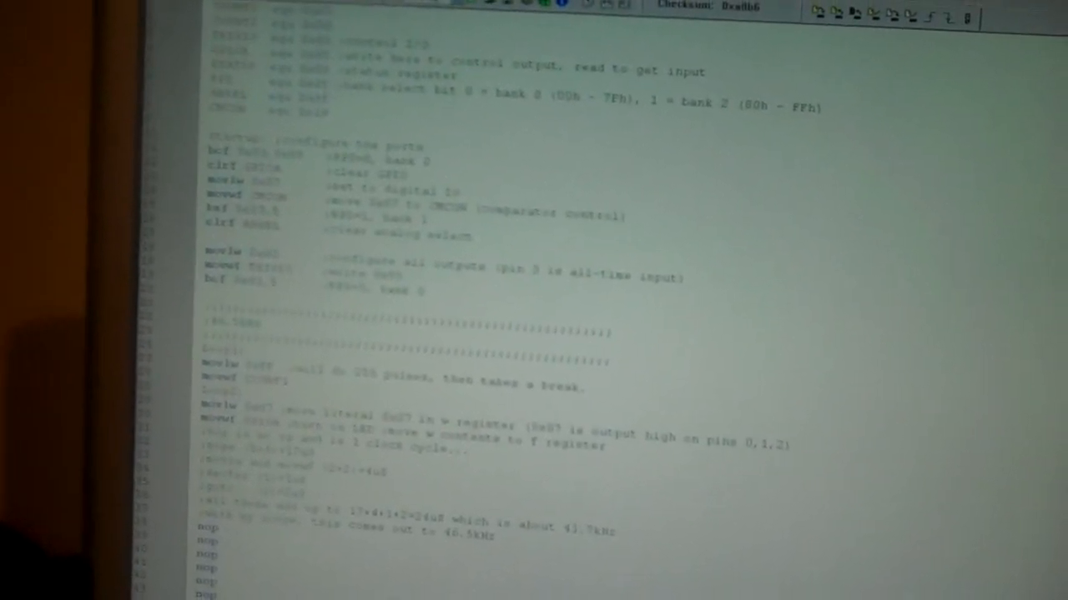
pyautogui.scroll(-3)
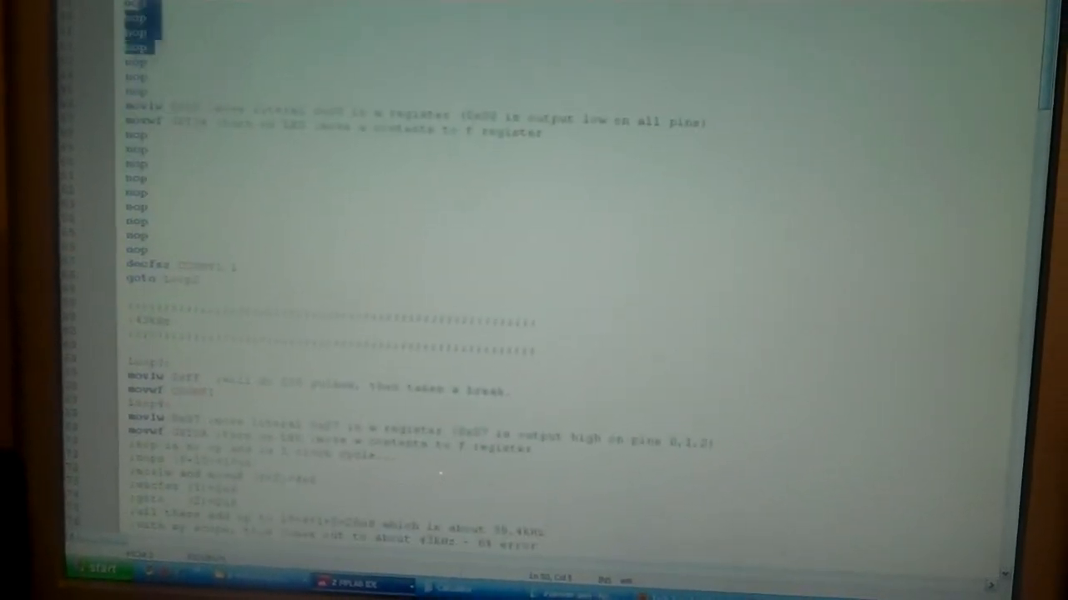